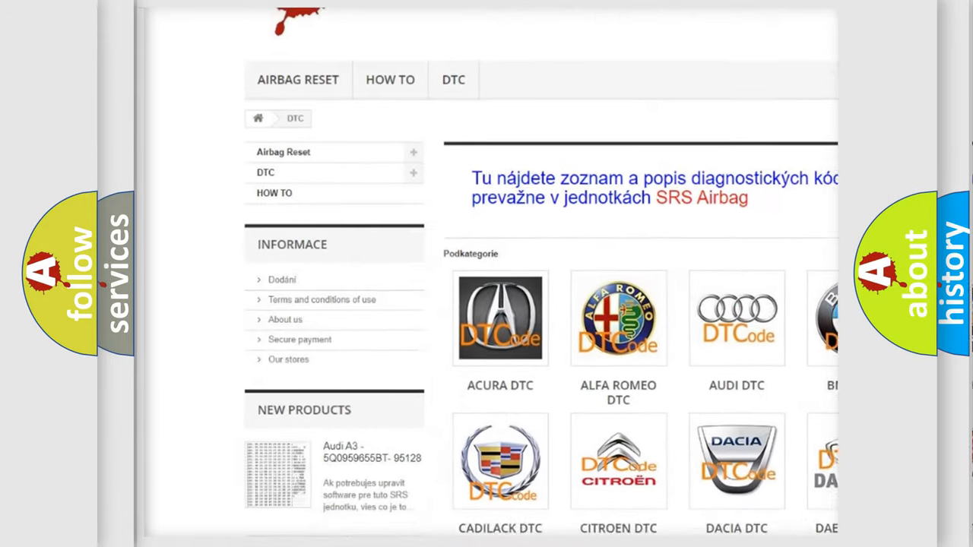
{"action": "scroll", "scroll_direction": "down", "scroll_amount": 3}
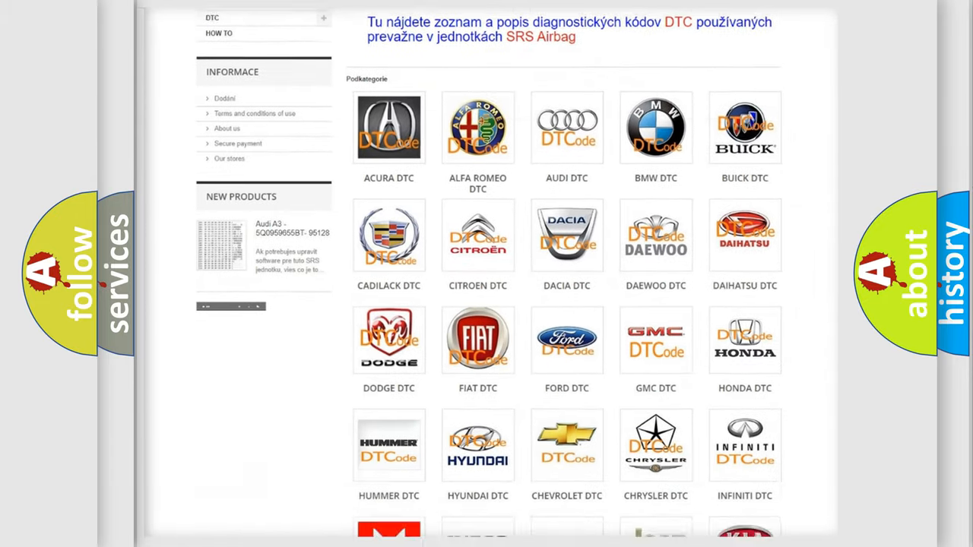
{"action": "scroll", "scroll_direction": "down", "scroll_amount": 3}
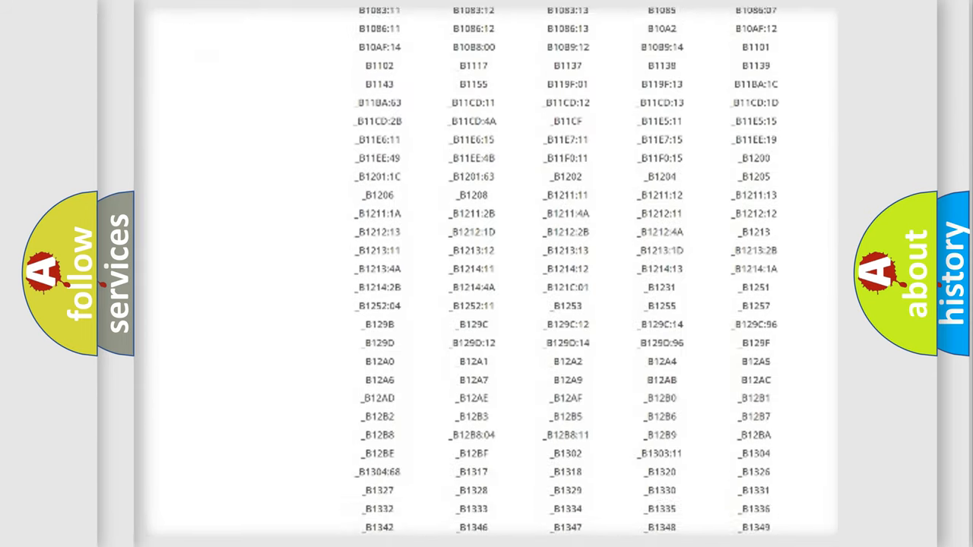
{"action": "scroll", "scroll_direction": "down", "scroll_amount": 3}
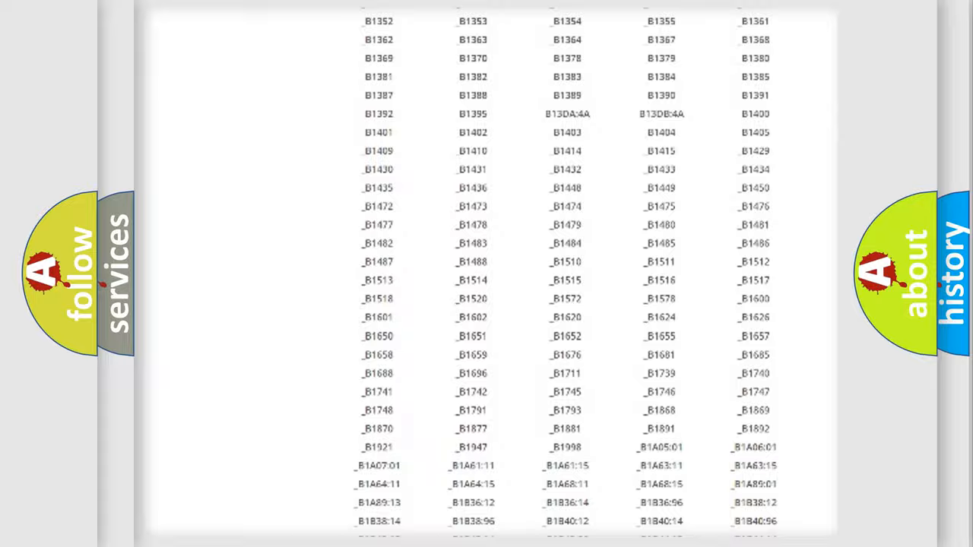